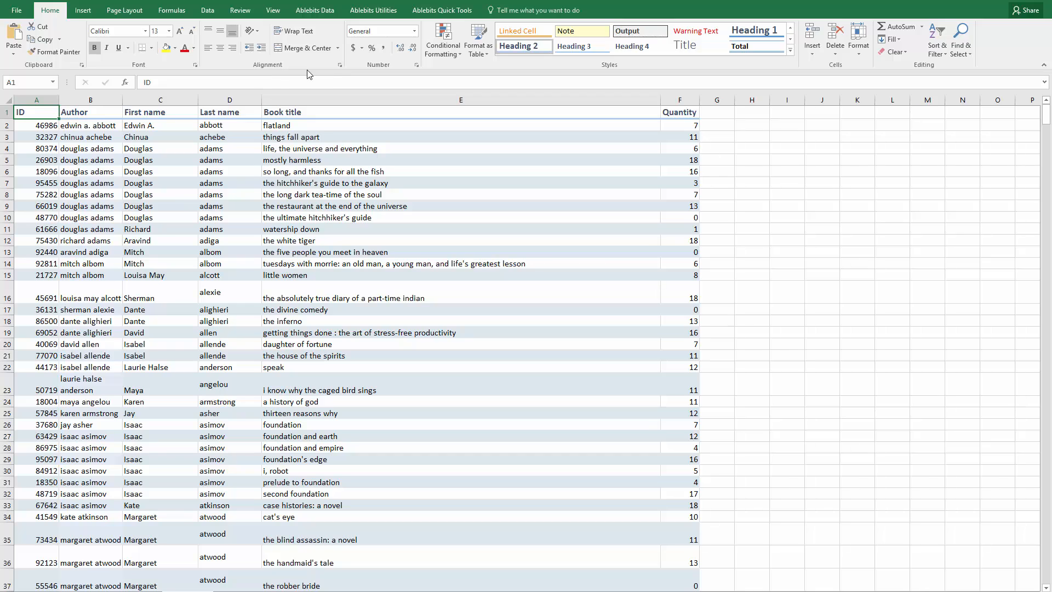
mouse_move(309, 73)
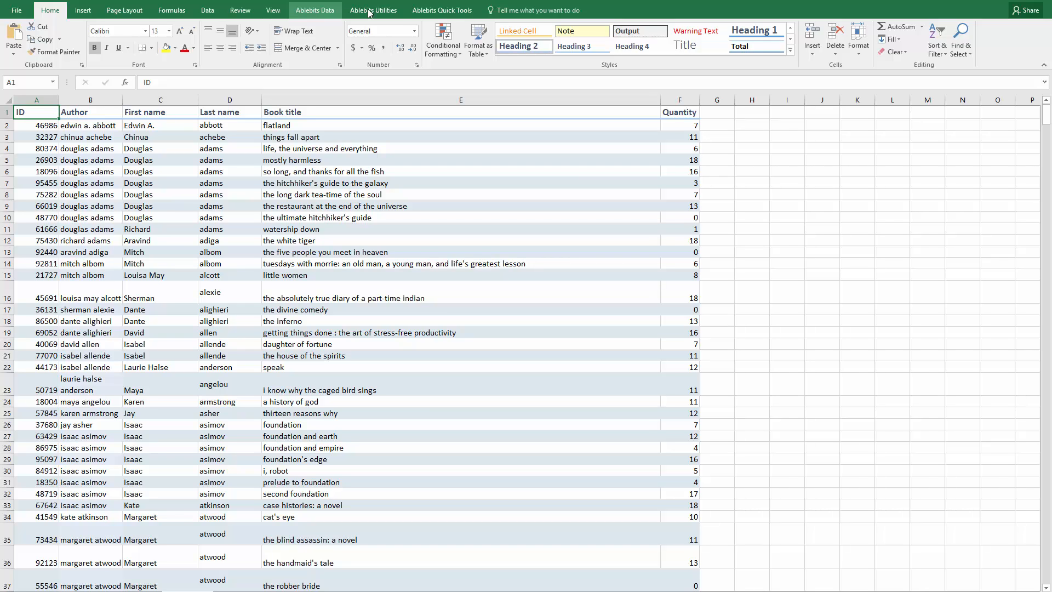
Show the Ablebits Utilities tools on the ribbon
click(373, 10)
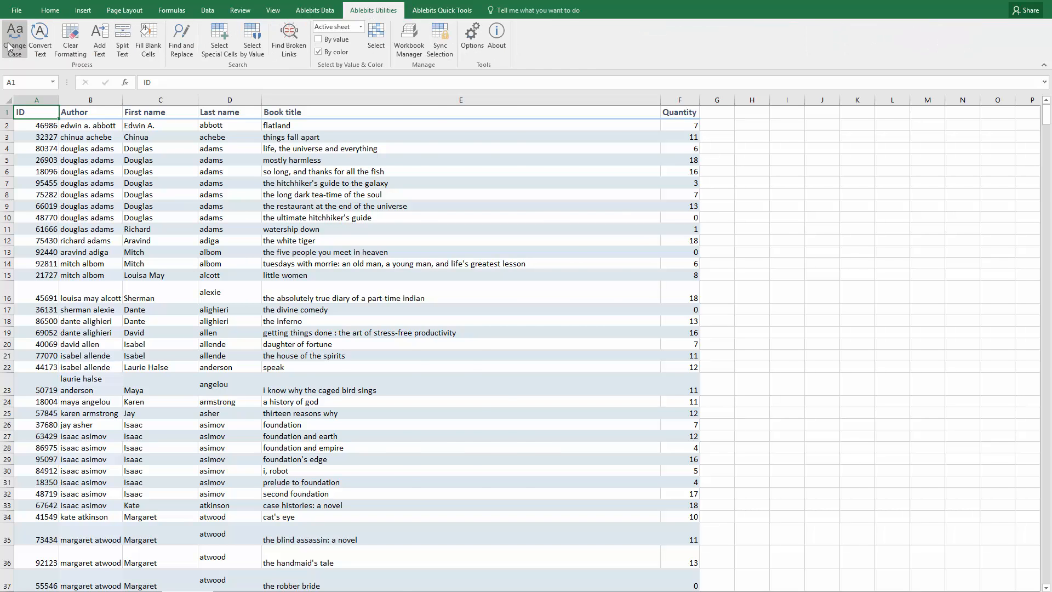
In Change Case, settle on capitalizing only the first letter of each cell for the column E titles
click(14, 38)
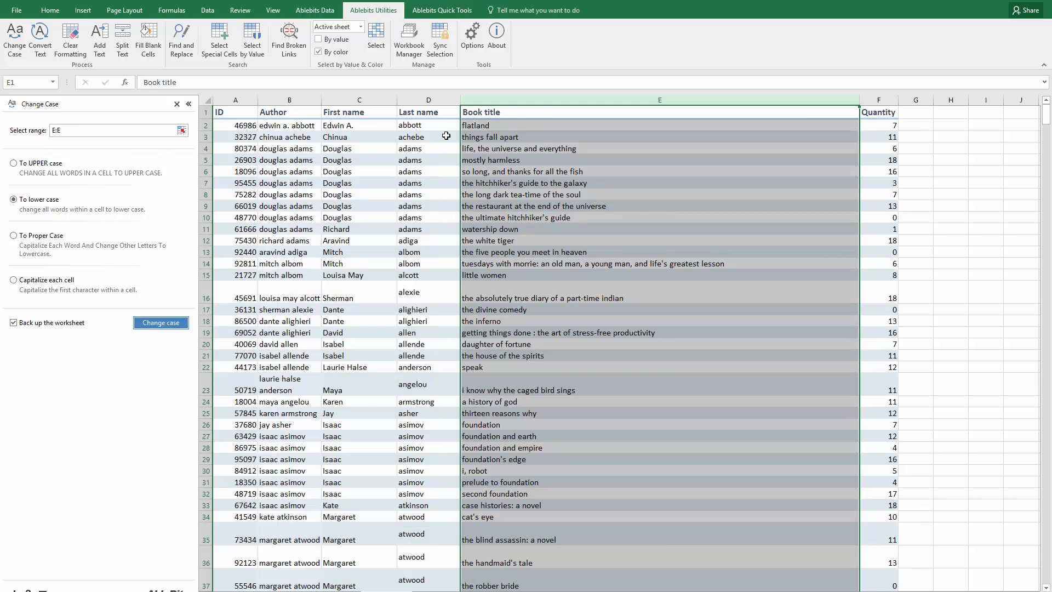
click(13, 163)
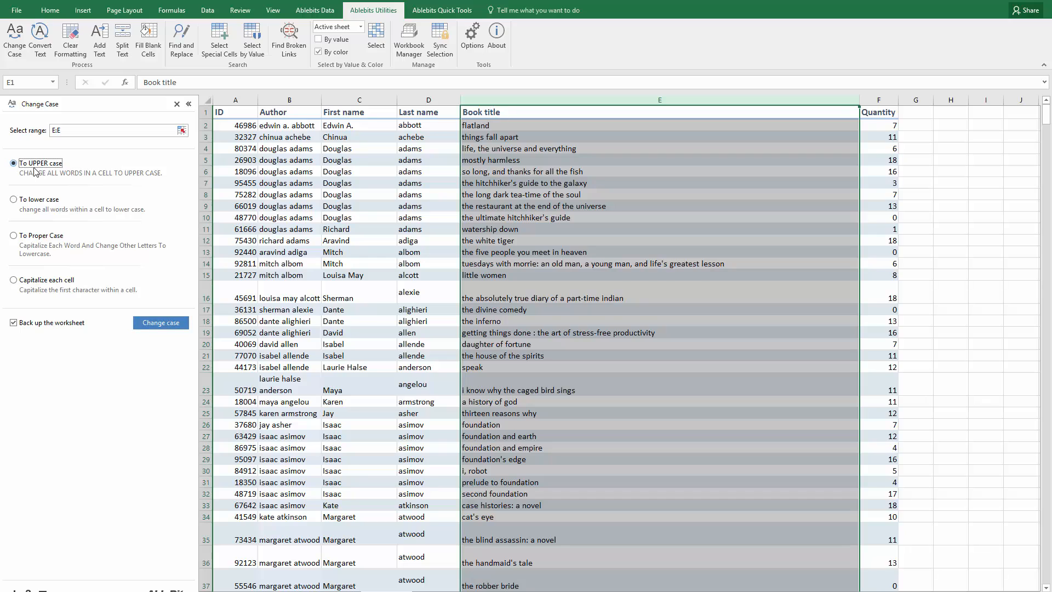
click(14, 200)
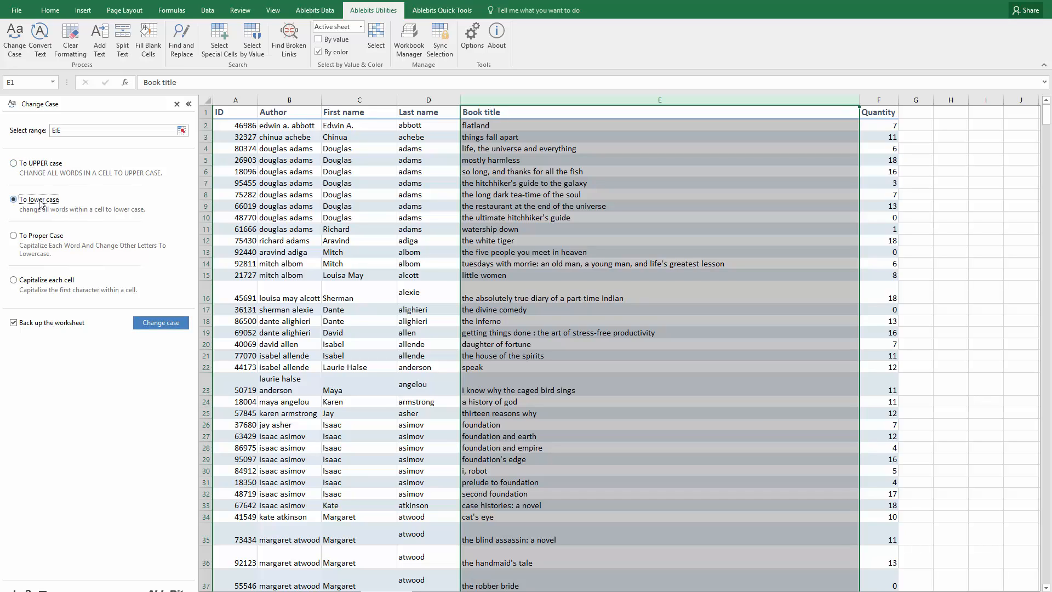
click(13, 234)
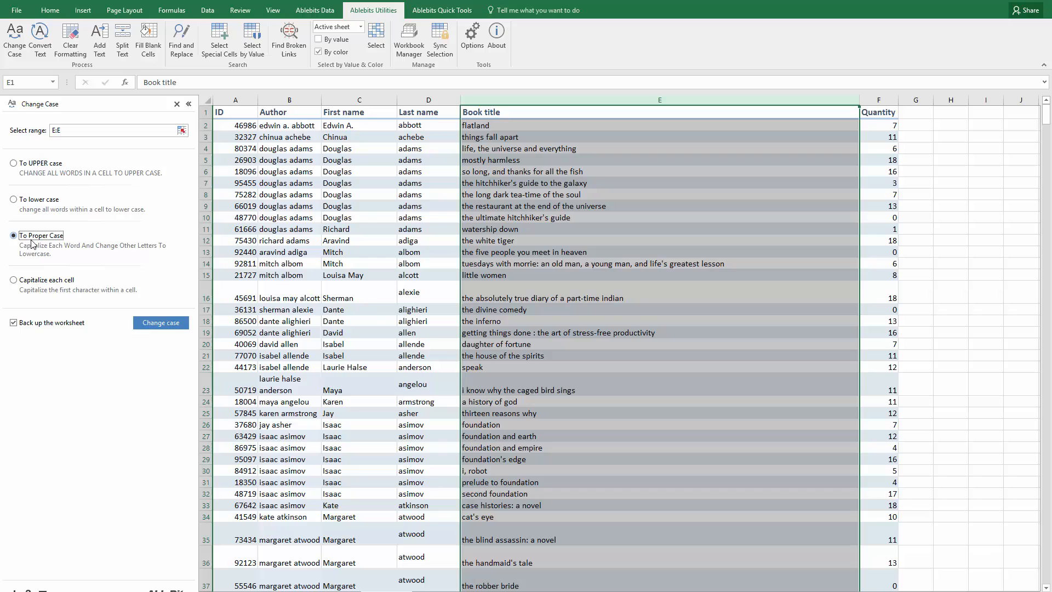
click(13, 279)
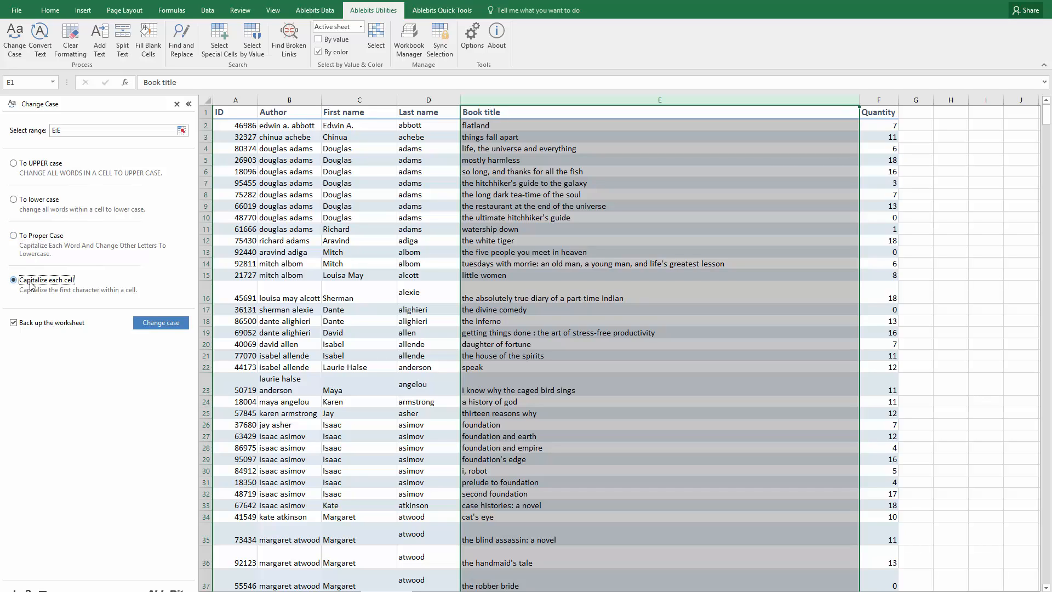
mouse_move(34, 285)
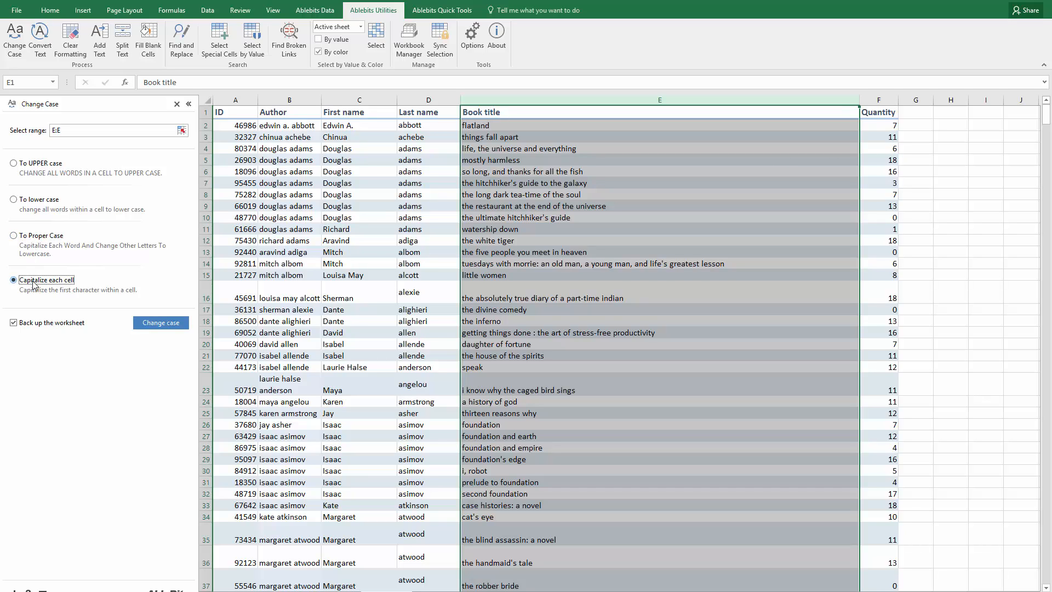
mouse_move(13, 322)
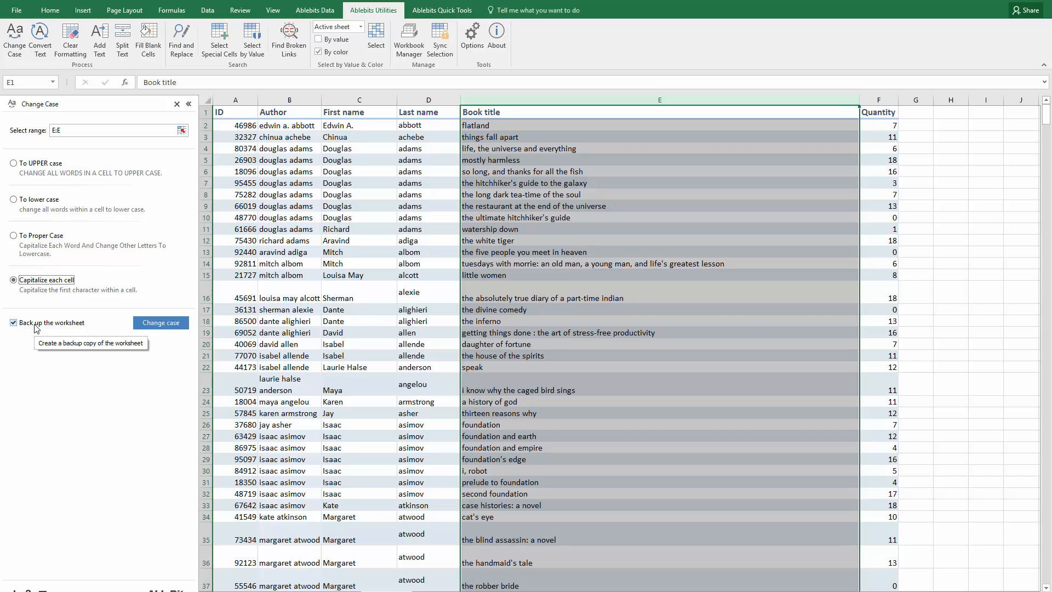
Apply the case change to the book titles with a worksheet backup and dismiss the result message
click(160, 322)
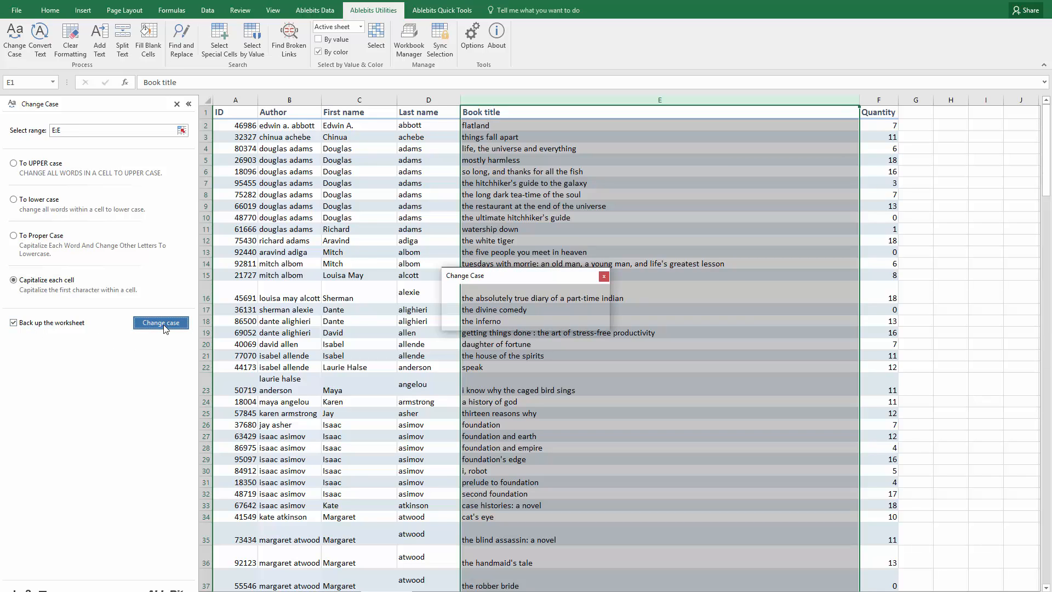
click(160, 322)
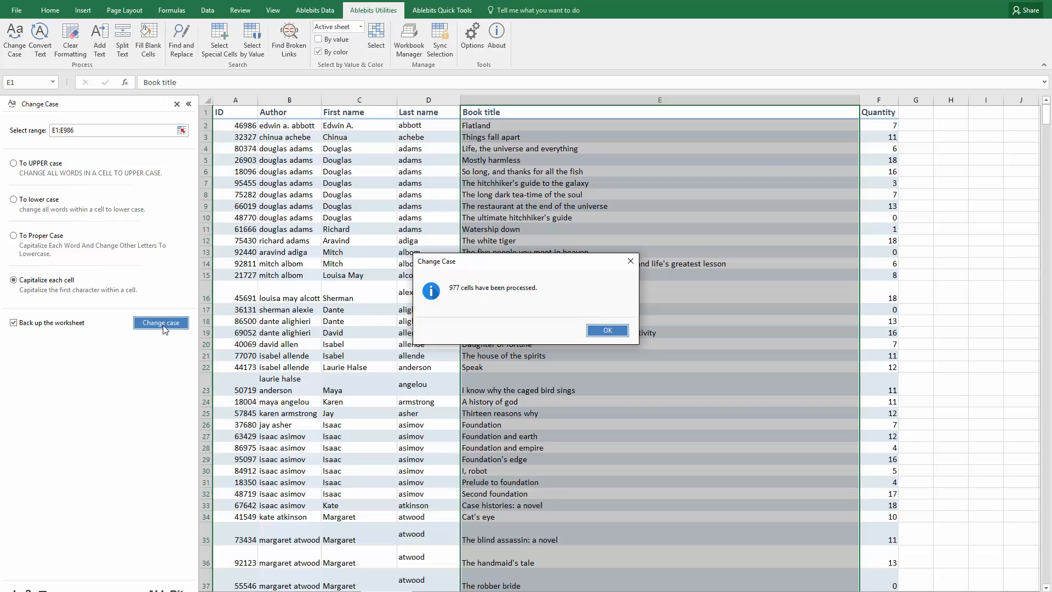
click(605, 330)
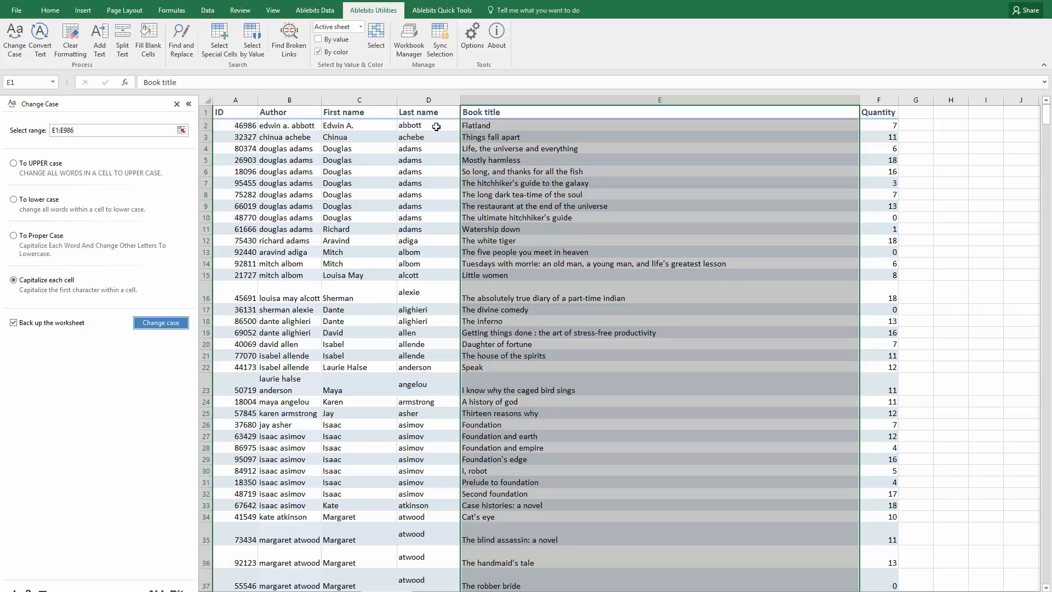
Insert a column E with =UPPER(D2) filled down, showing every last name in capitals
click(428, 124)
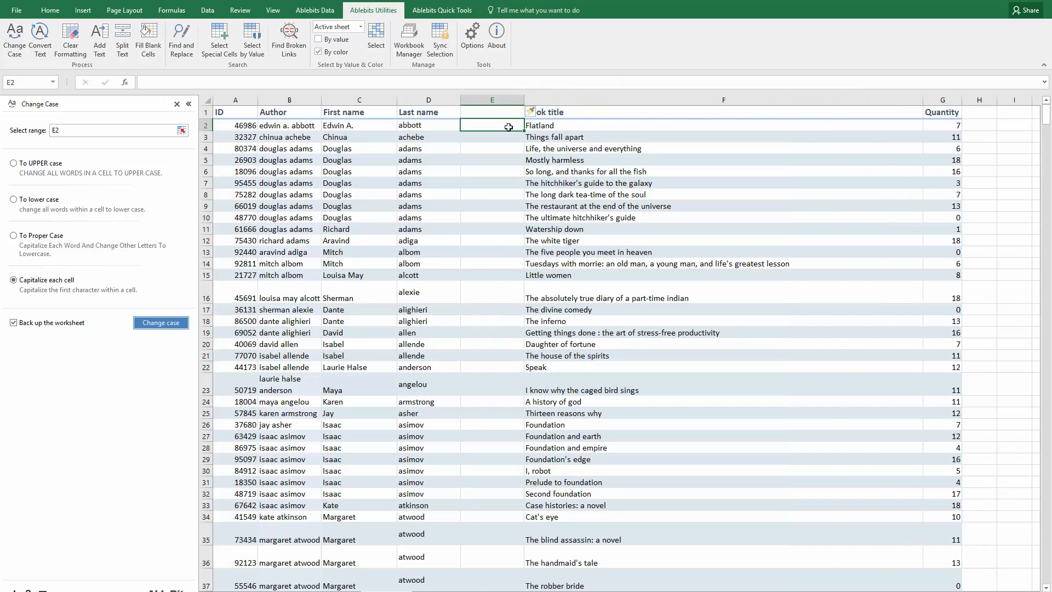
text(=)
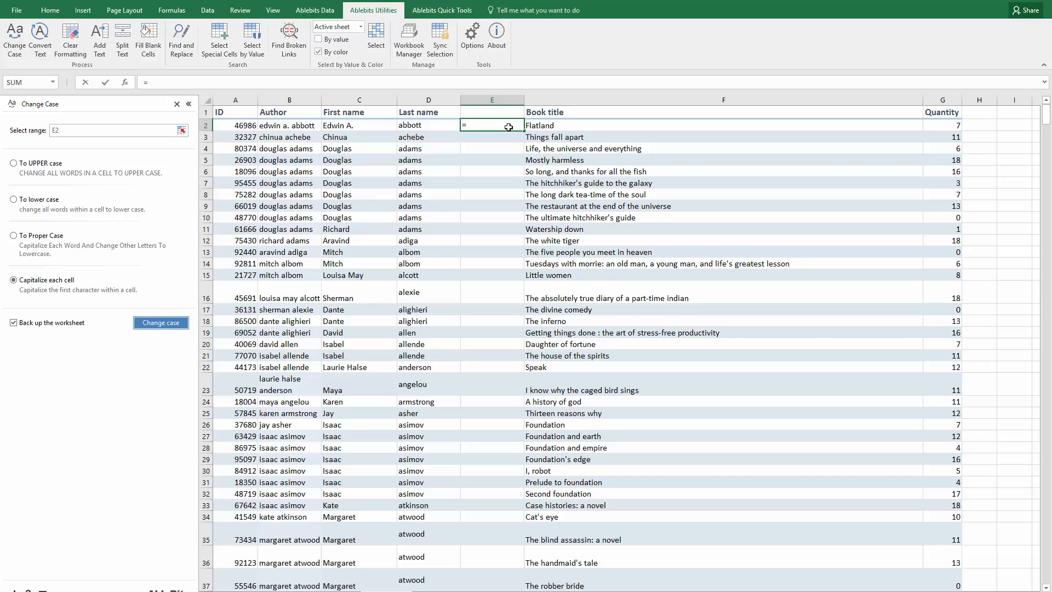
text(UPPER)
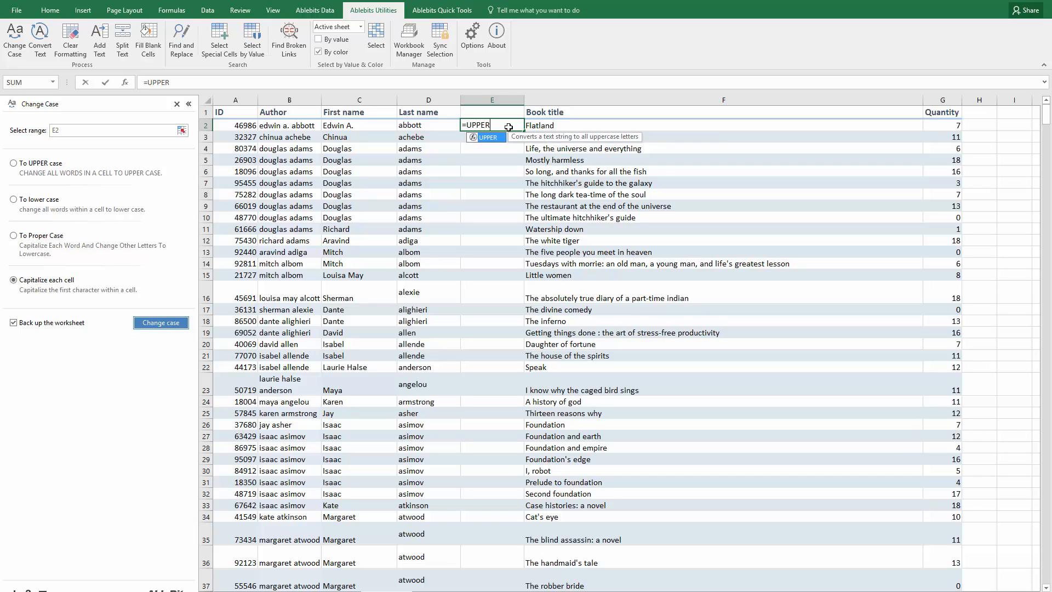
text((D2)
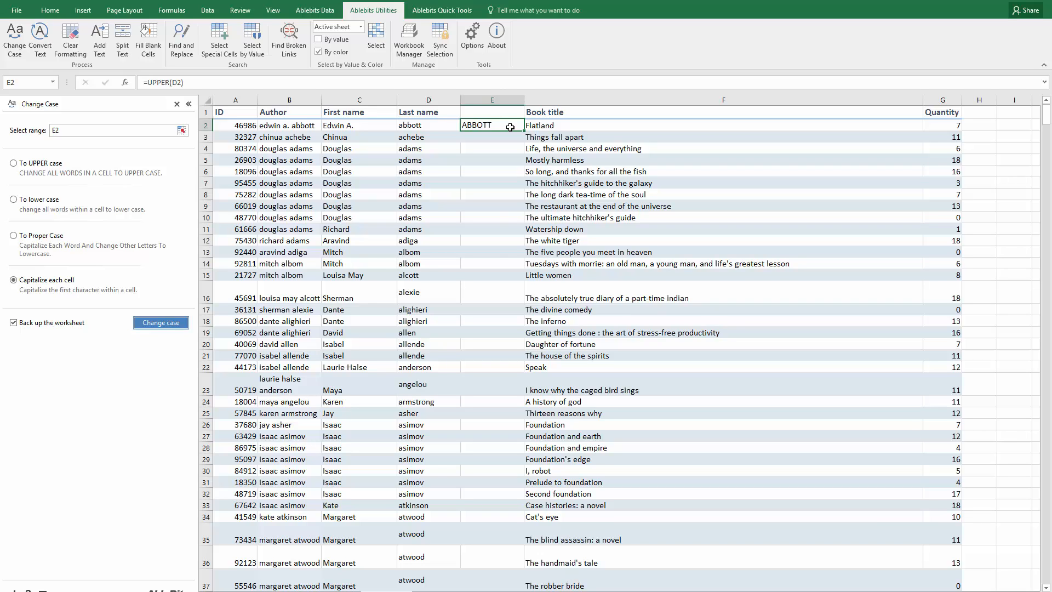
mouse_move(522, 129)
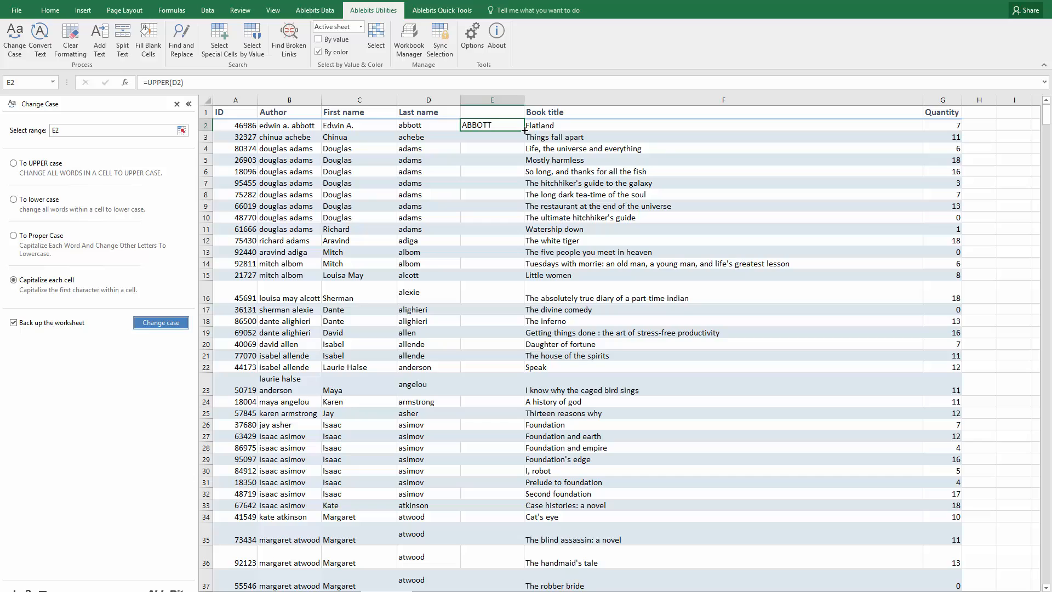
click(159, 322)
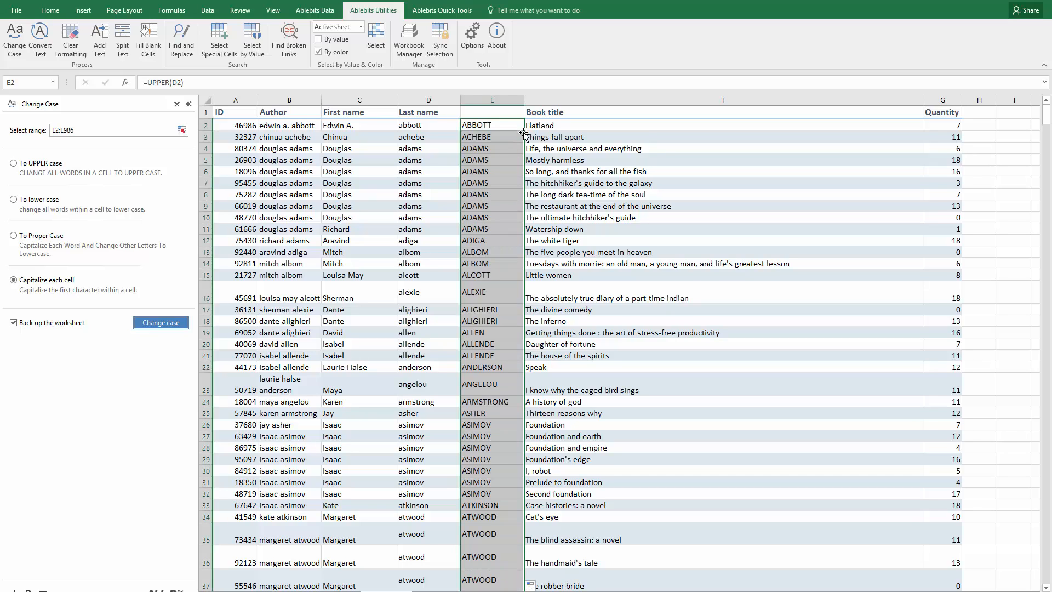
mouse_move(483, 230)
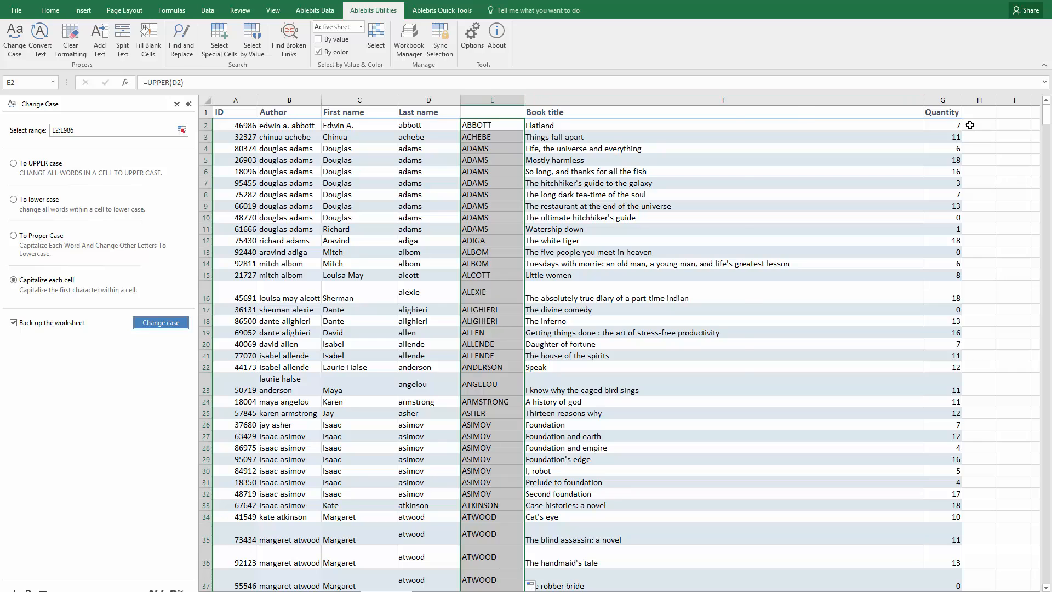
Enter =PROPER(B2) in H2 (after trying LOWER) and fill it down the column
click(978, 125)
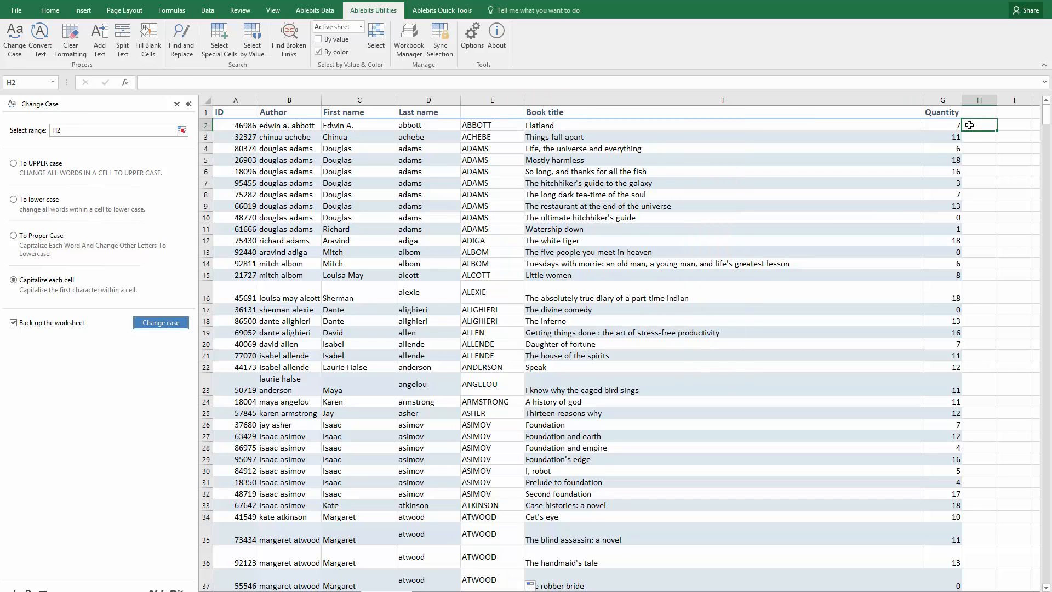
text(=LOWE)
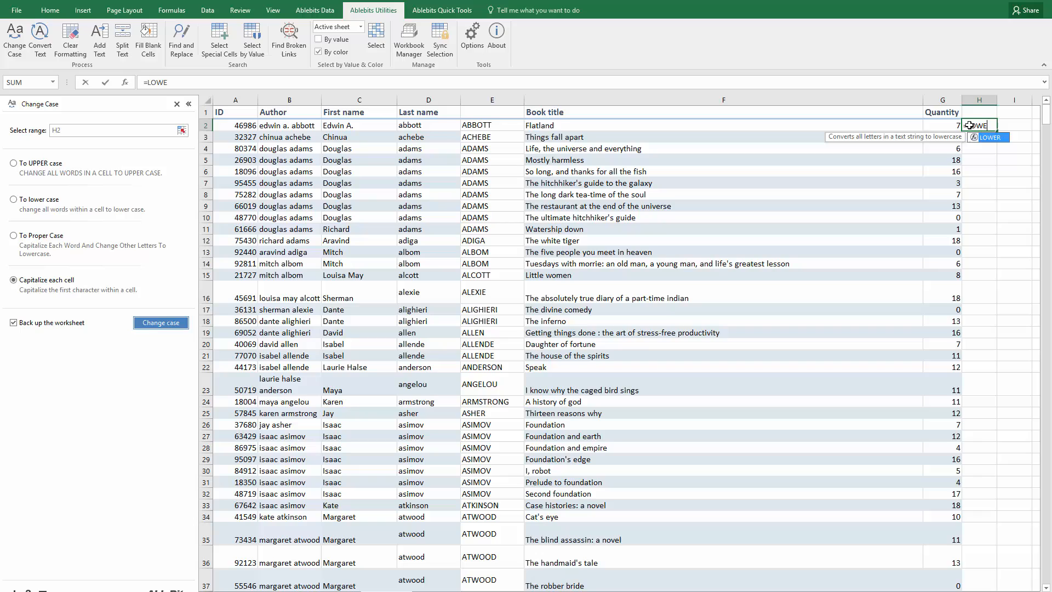
text(R()
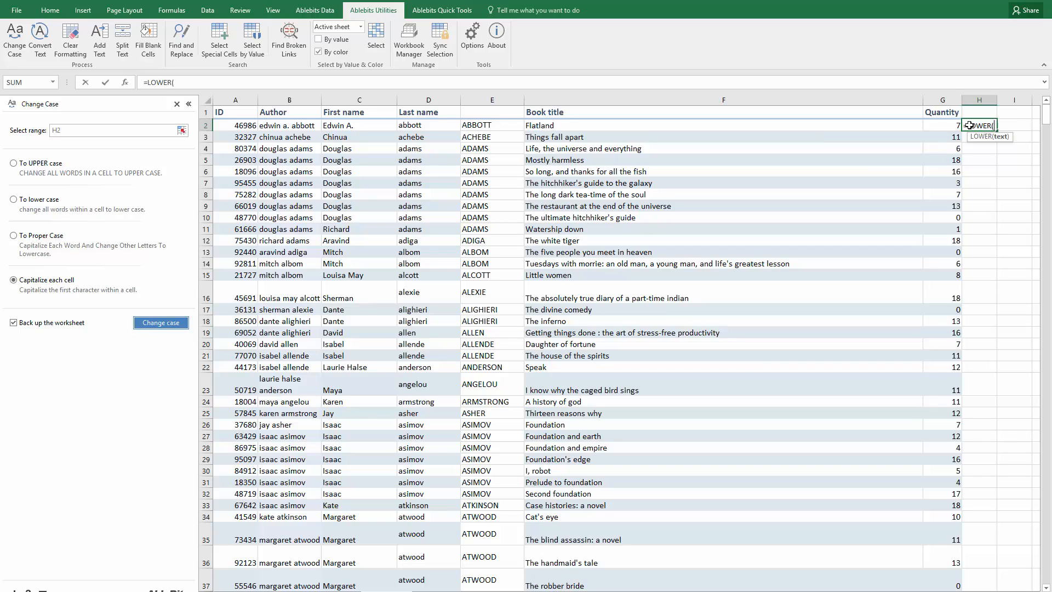
click(492, 125)
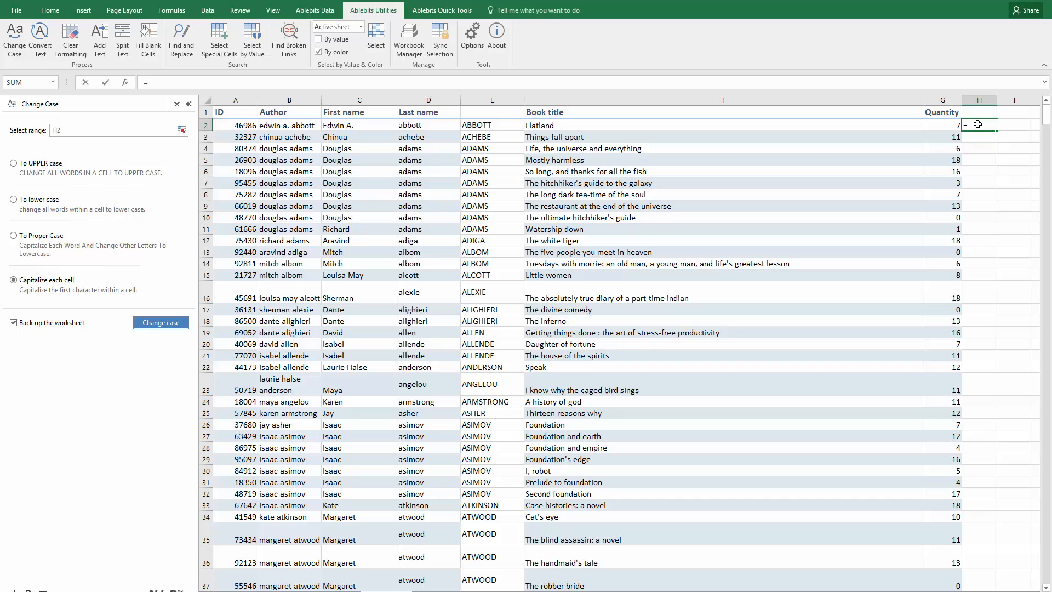
text(P)
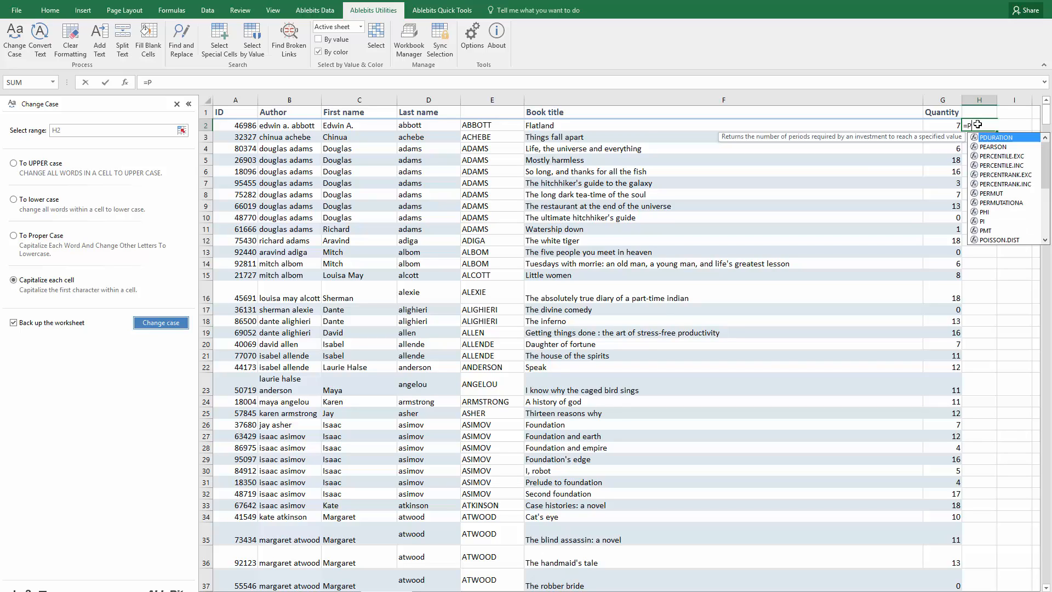
text(ROPER)
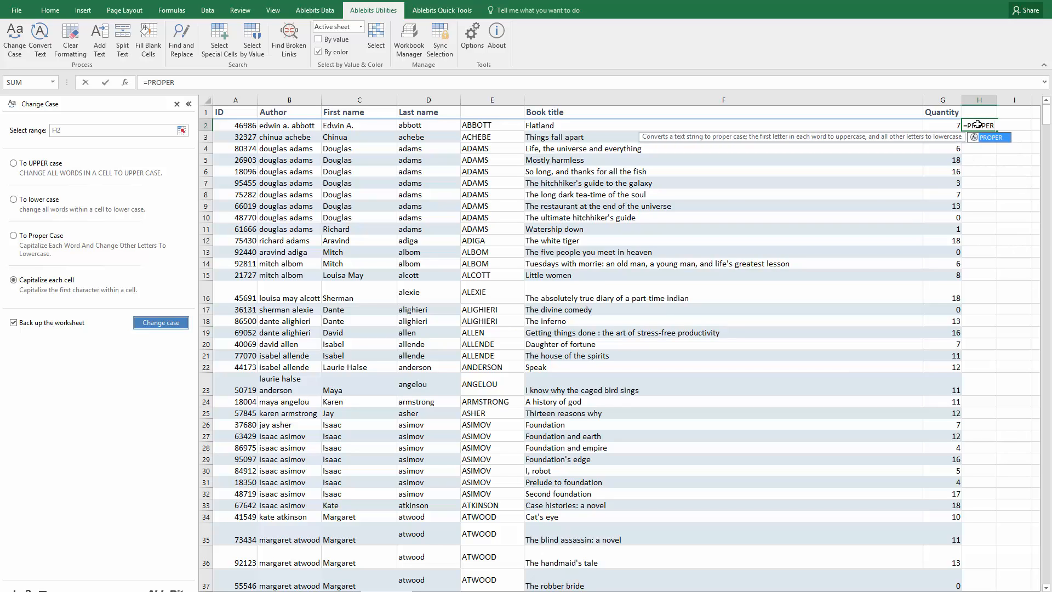
click(288, 125)
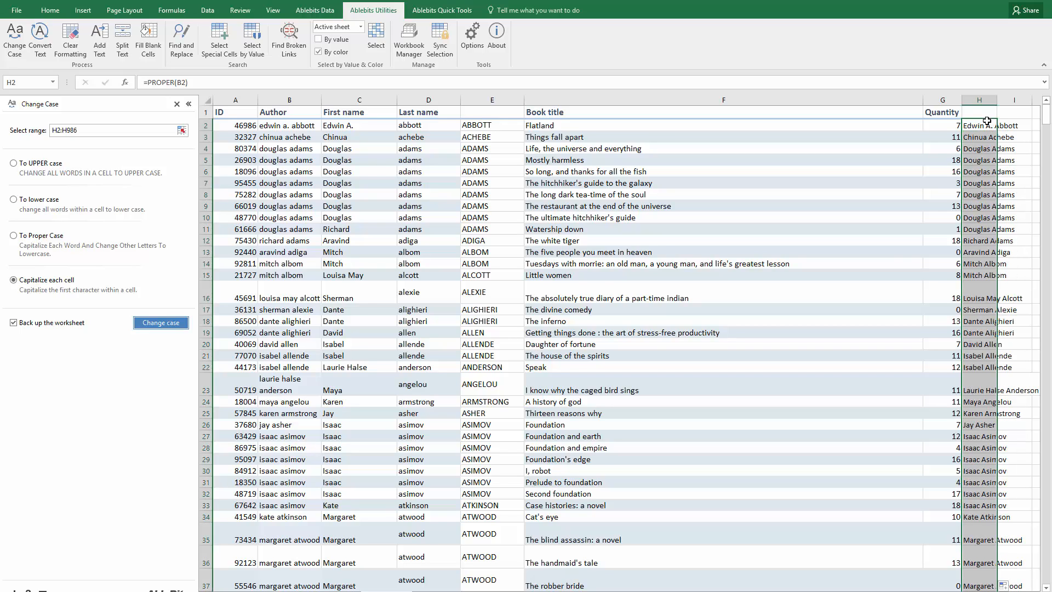
Copy column H and paste it back as plain values
right_click(984, 121)
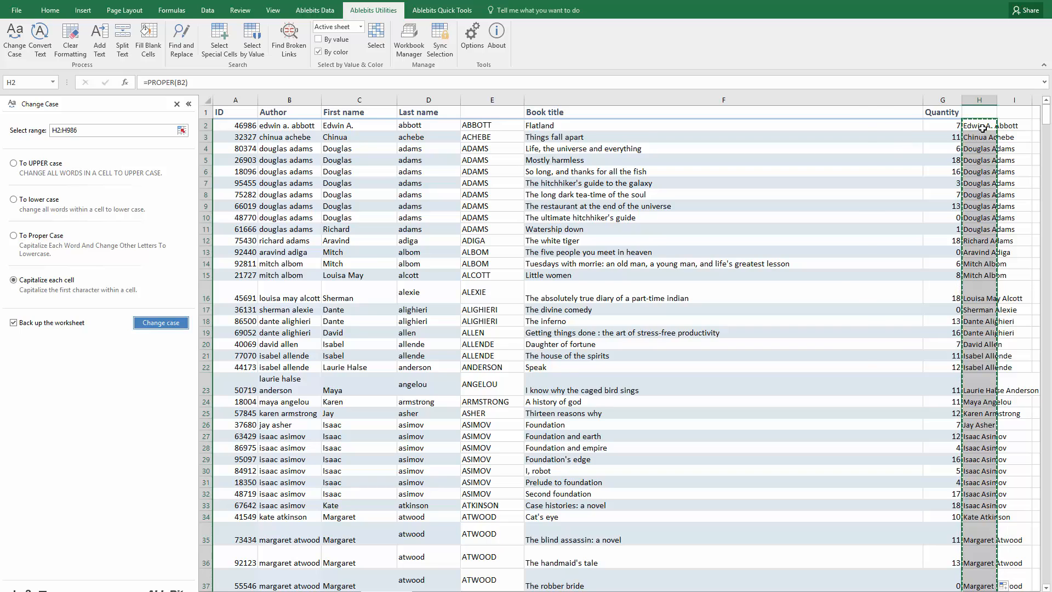
right_click(979, 127)
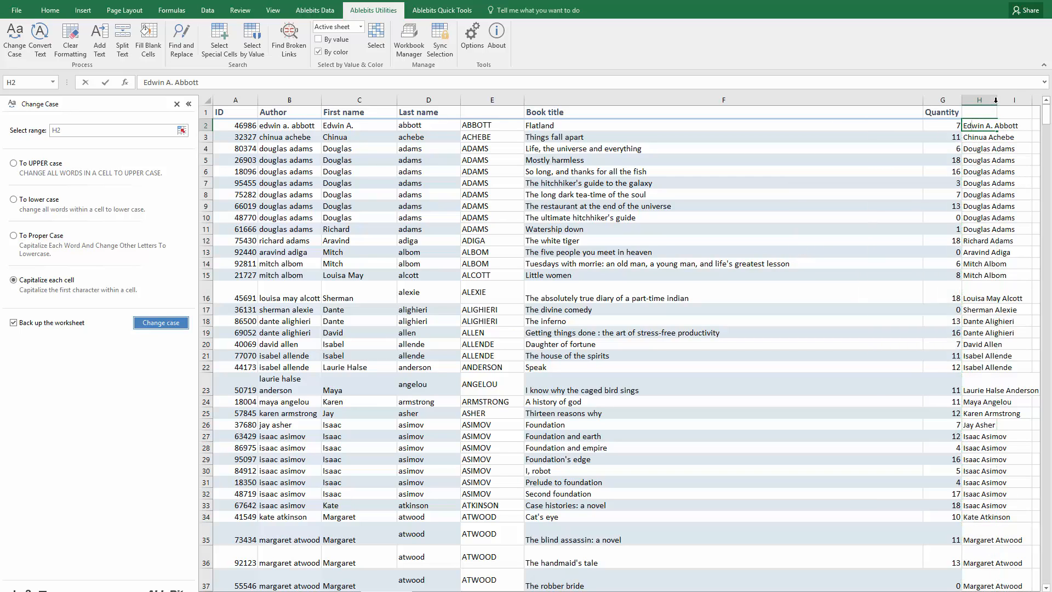
click(1001, 99)
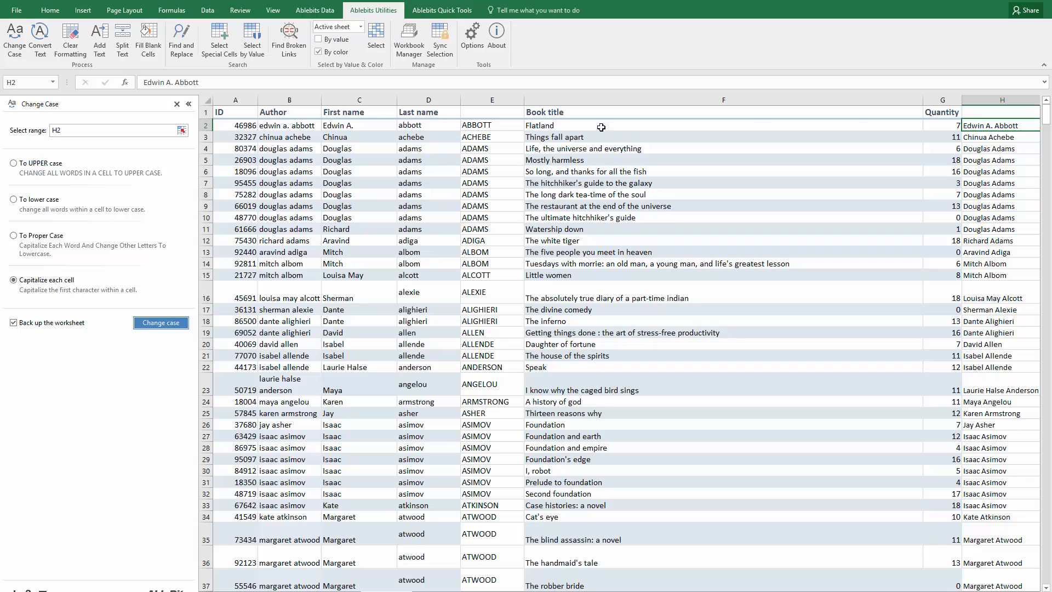
Insert a column beside Author, type 'Edwin A. Abbott' and Flash Fill the proper-case names with Ctrl+E
right_click(359, 100)
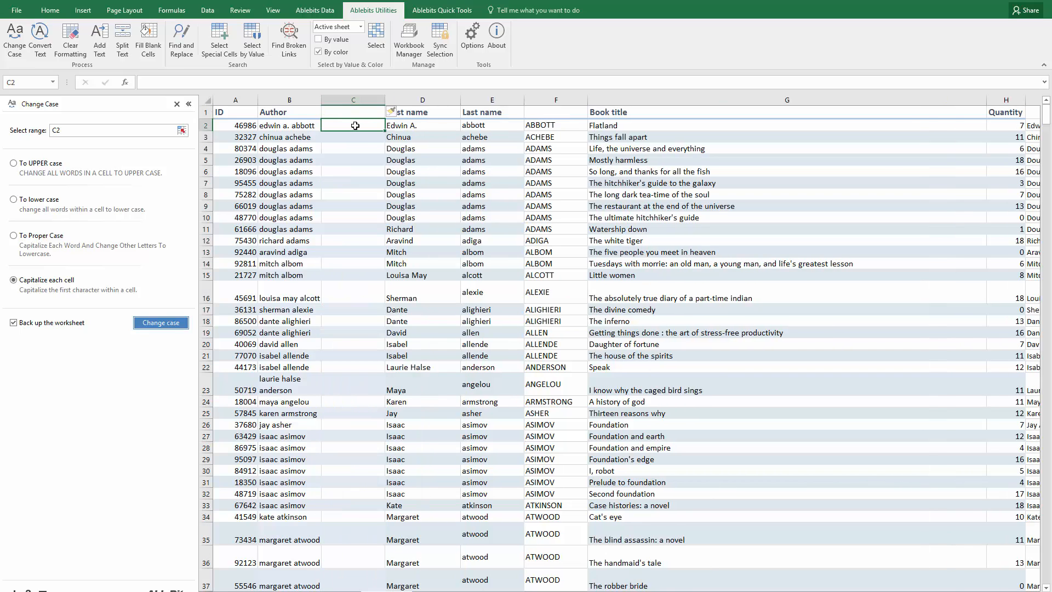
text(Edwin A. Abbott)
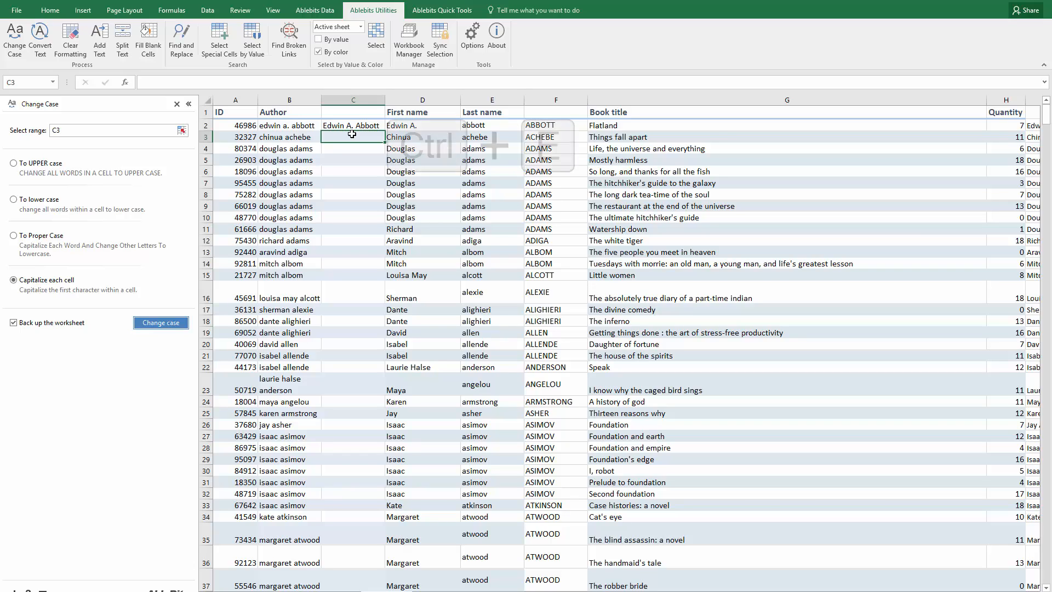
key(ctrl+e)
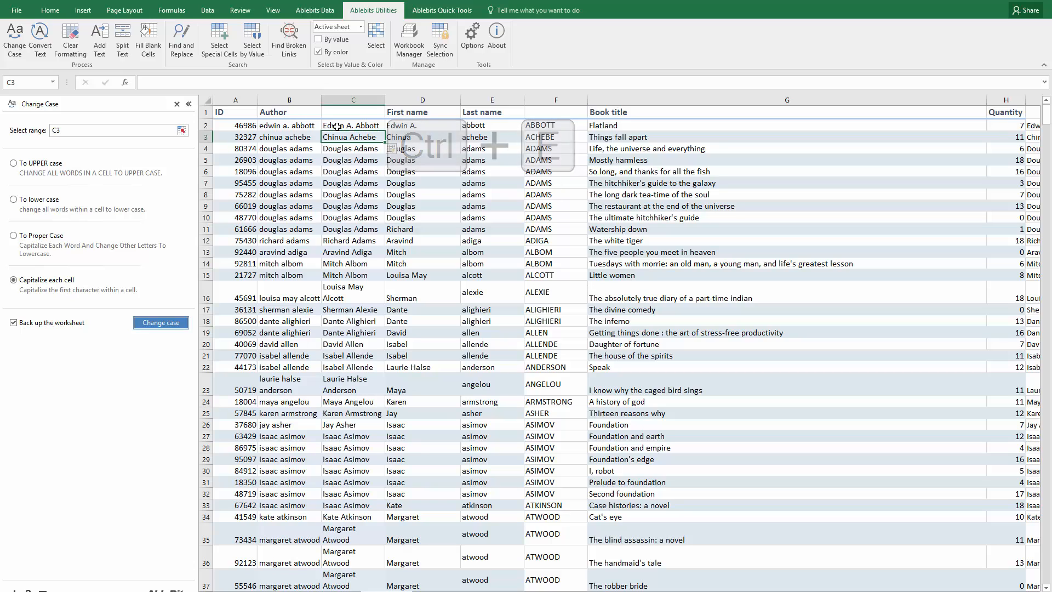
click(207, 10)
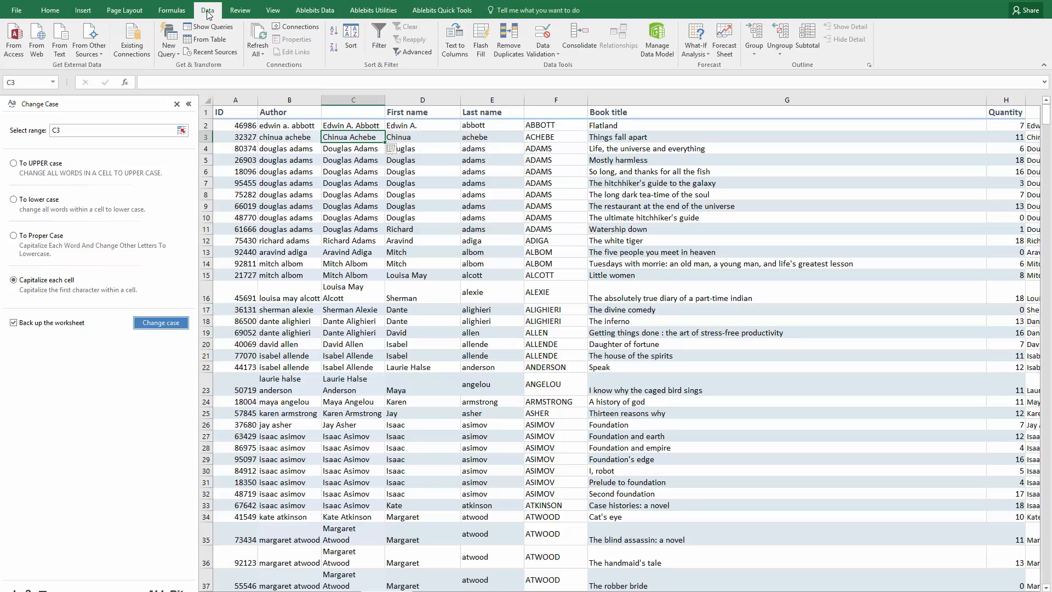
mouse_move(480, 35)
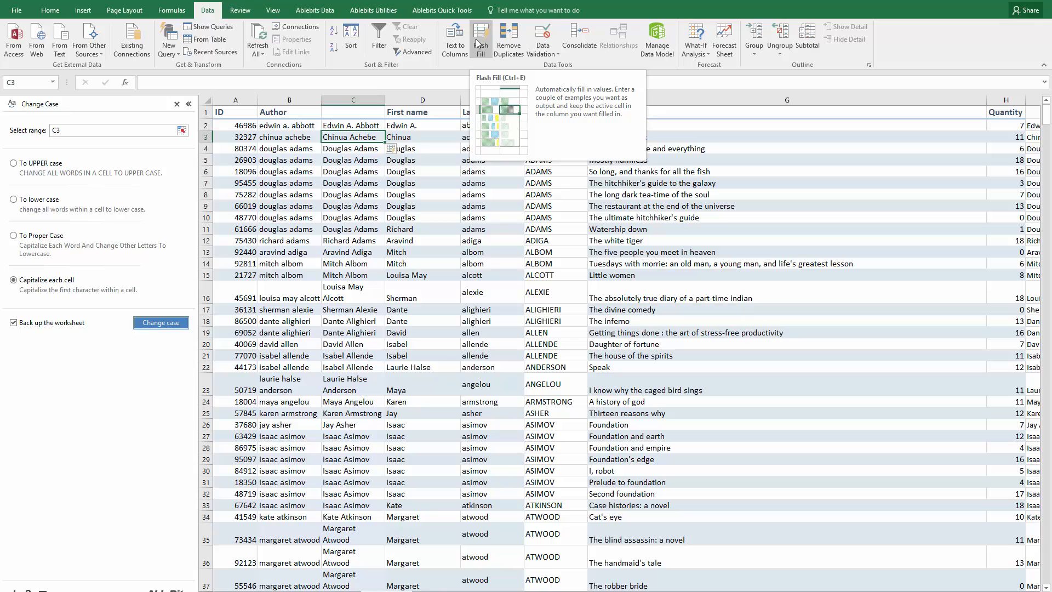
mouse_move(347, 153)
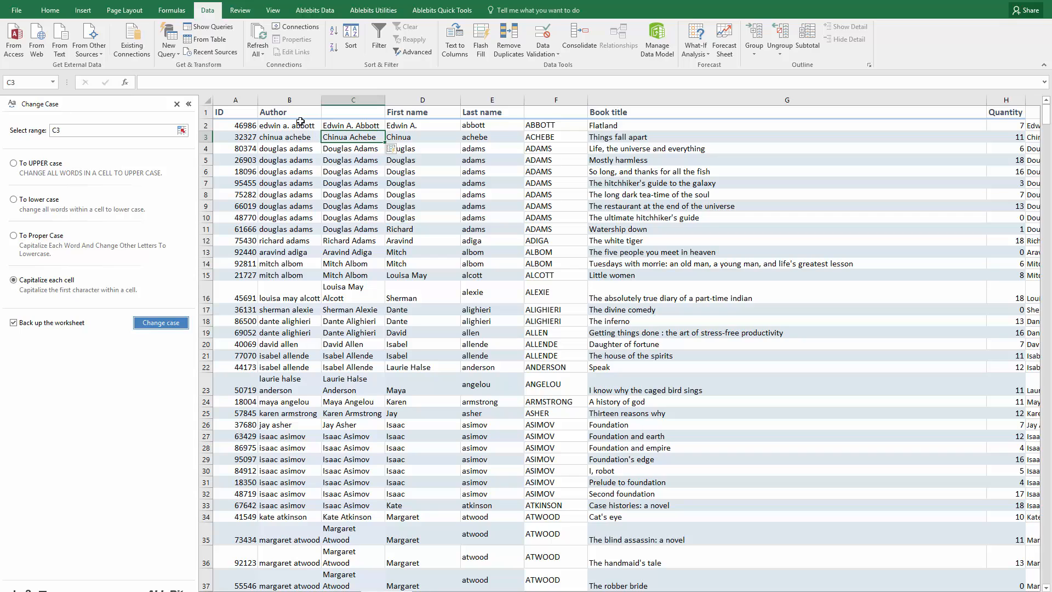
In Word, apply Capitalize Each Word to the pasted list of names
click(289, 100)
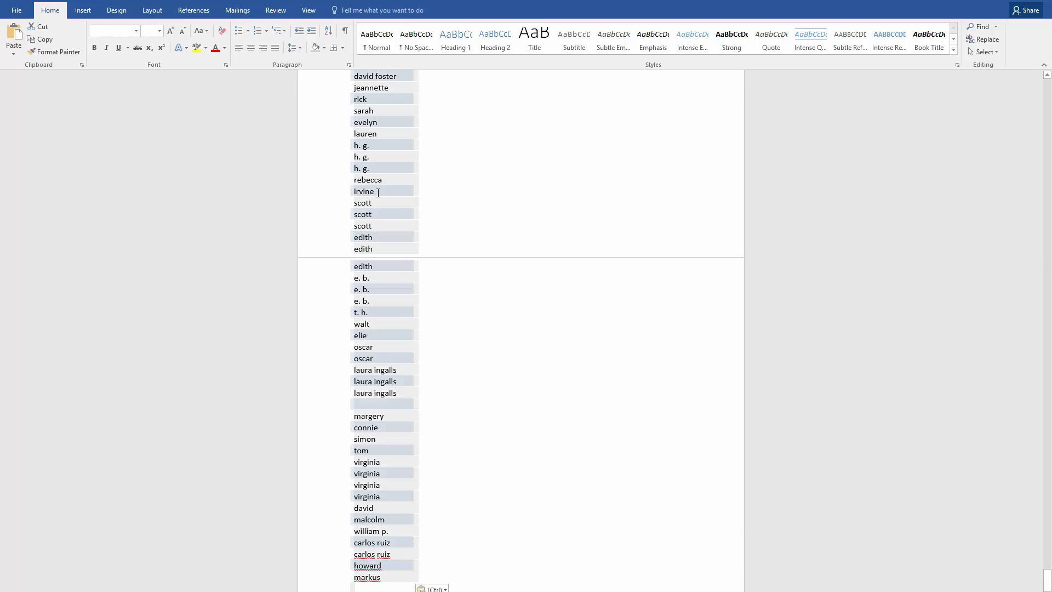
click(200, 31)
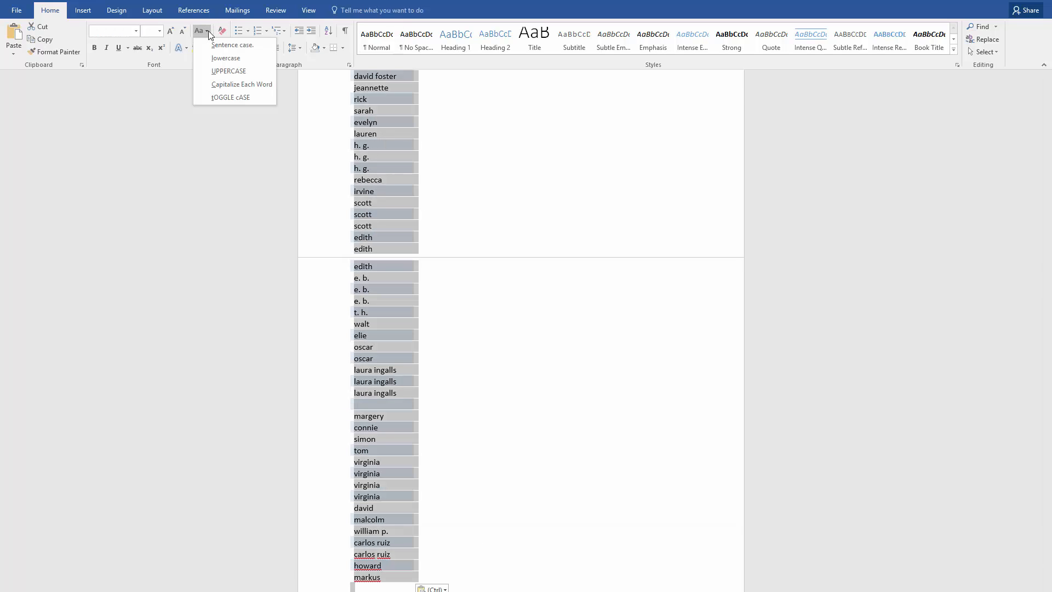
click(199, 30)
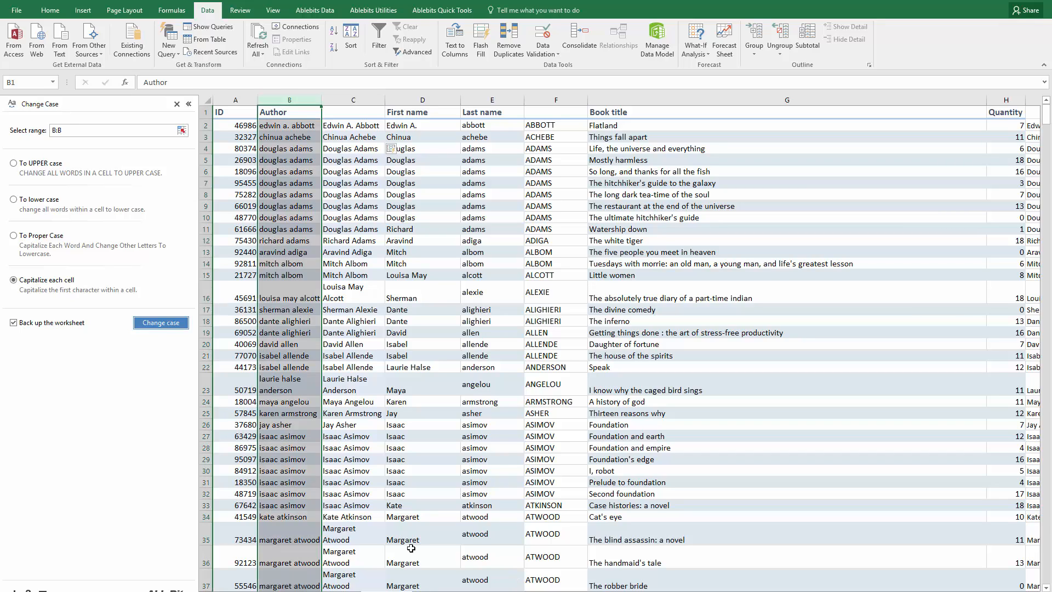
Paste the capitalized names from Word over the Author column B
click(160, 322)
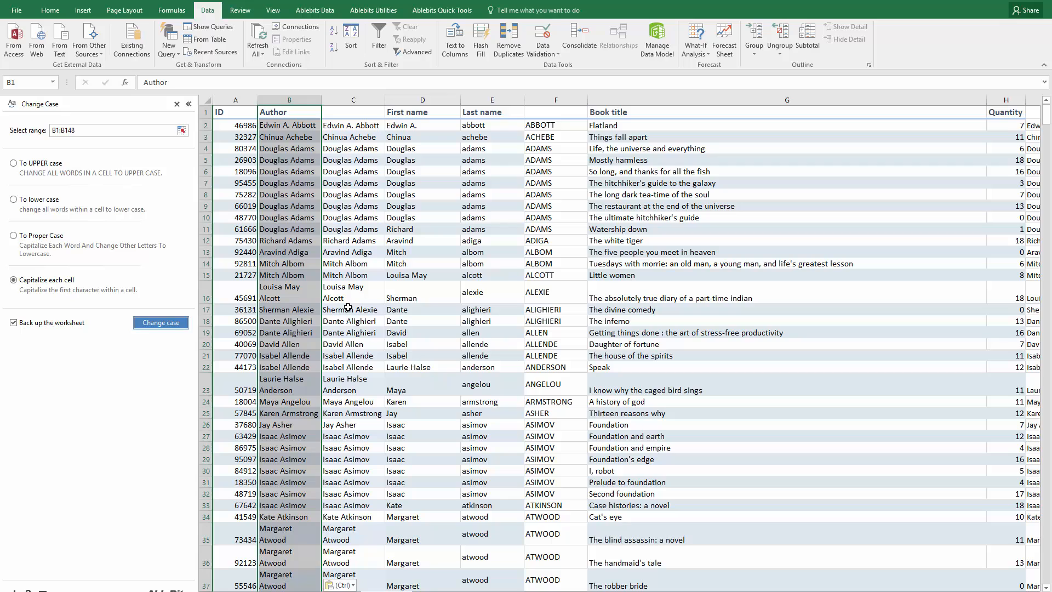
mouse_move(345, 310)
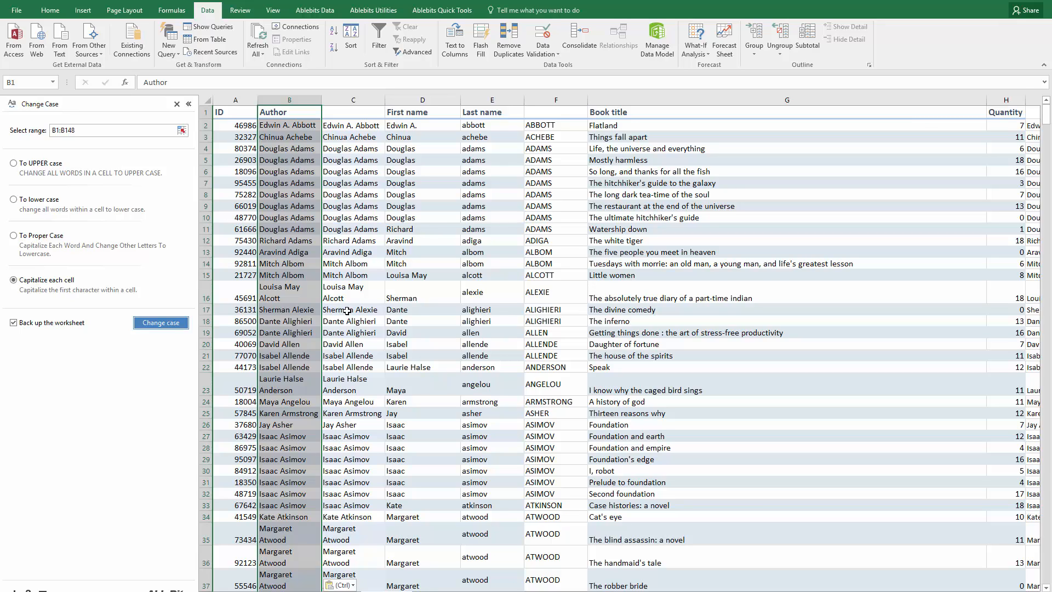
mouse_move(347, 310)
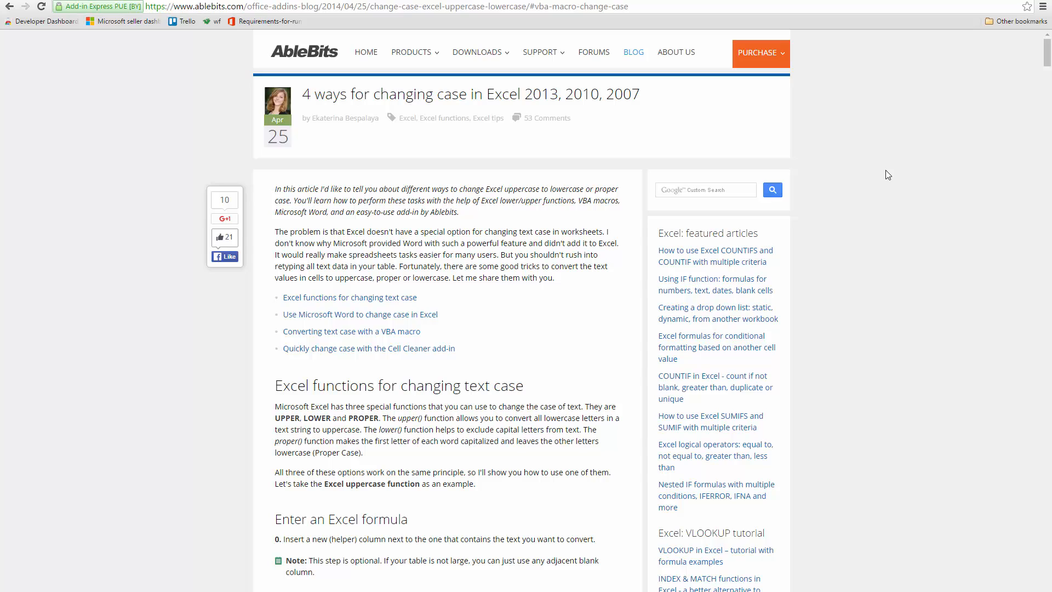
mouse_move(638, 179)
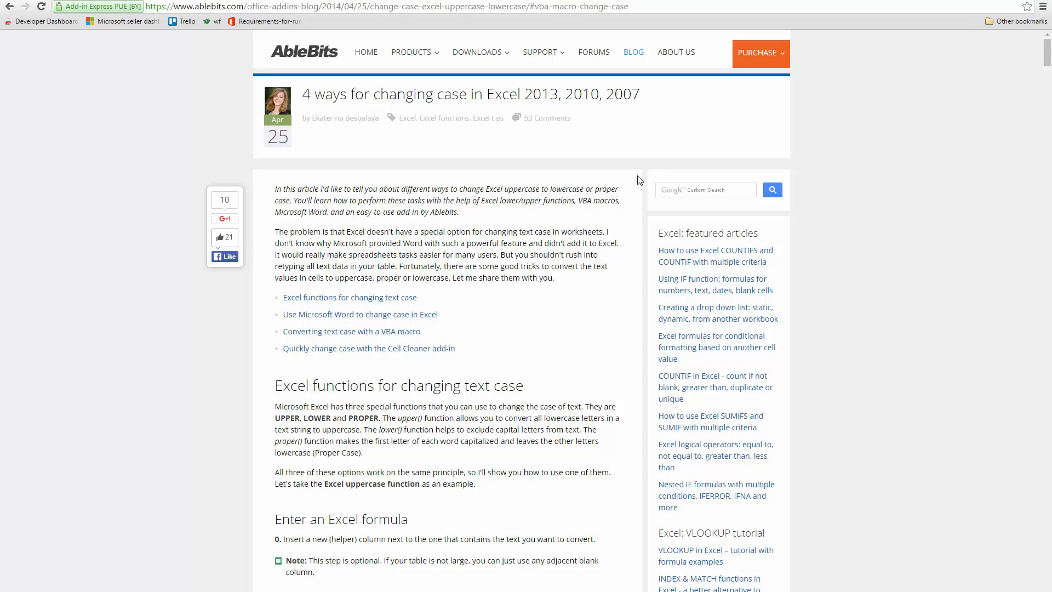
mouse_move(395, 335)
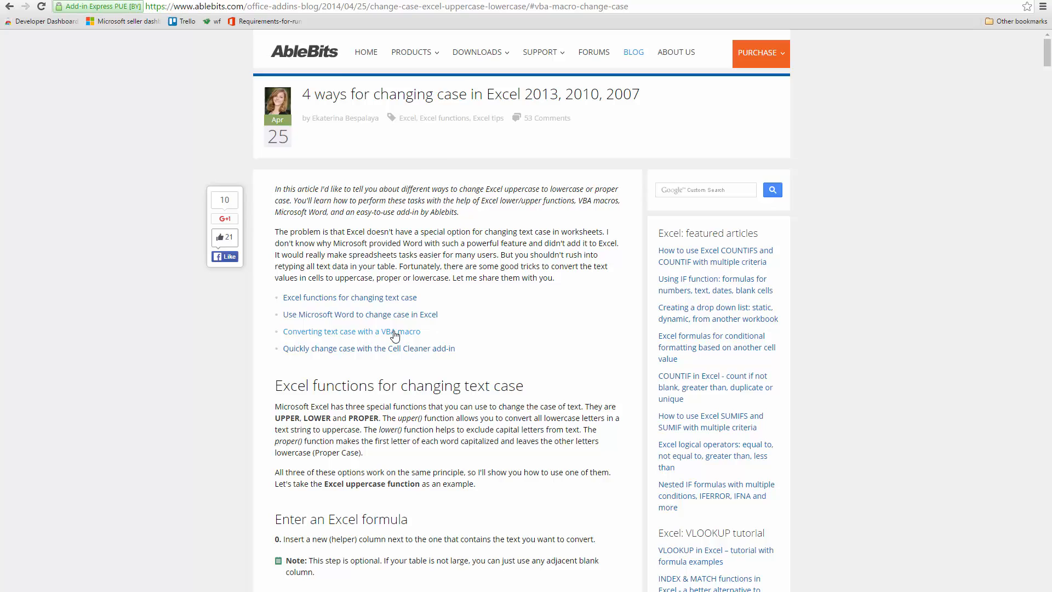
From the change-case blog article, go to the Free trial downloads page
scroll(down, 3)
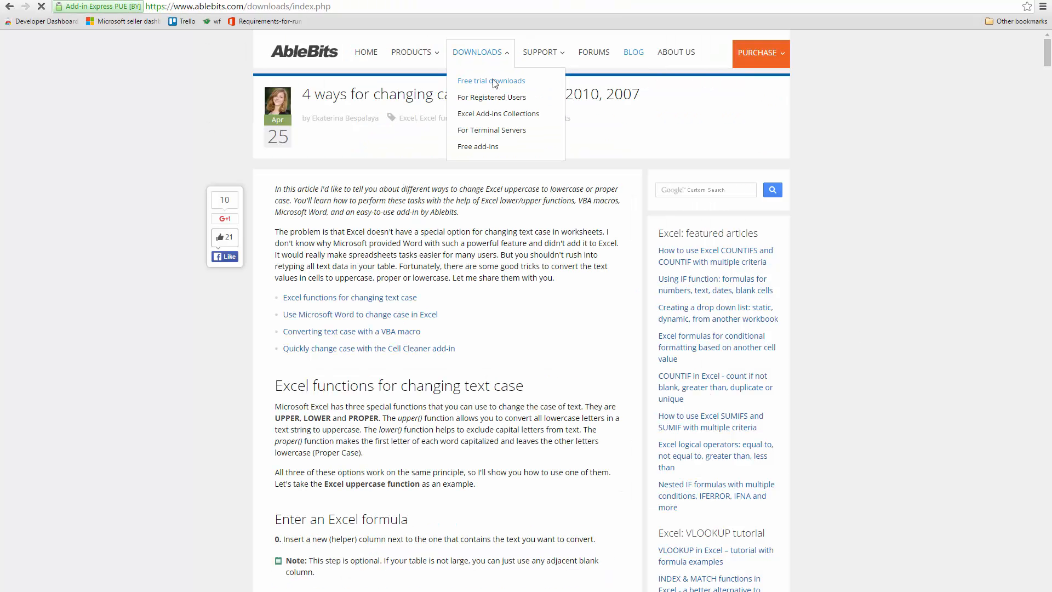
click(491, 80)
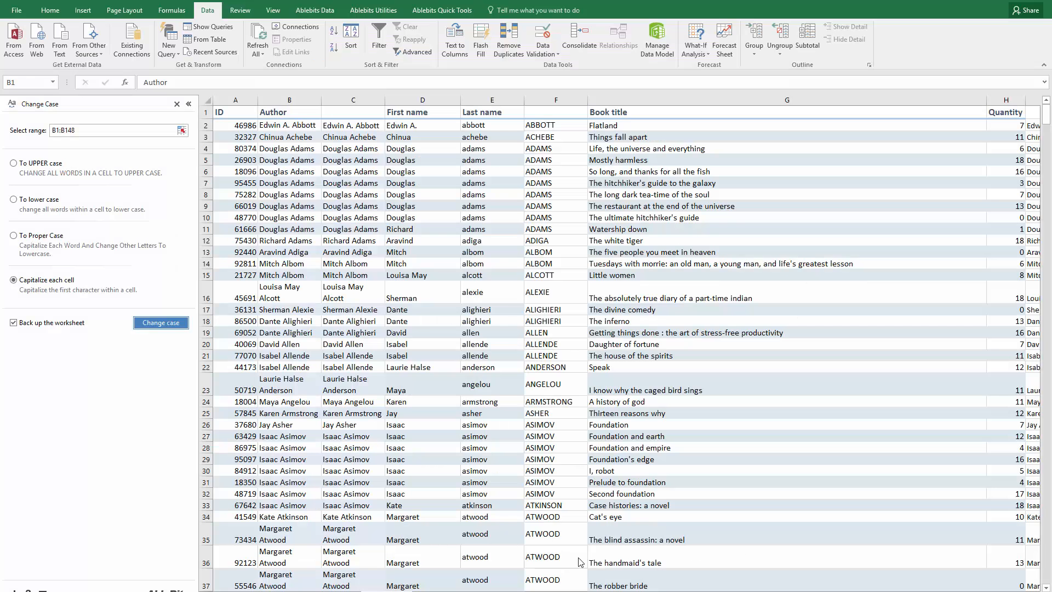
mouse_move(392, 297)
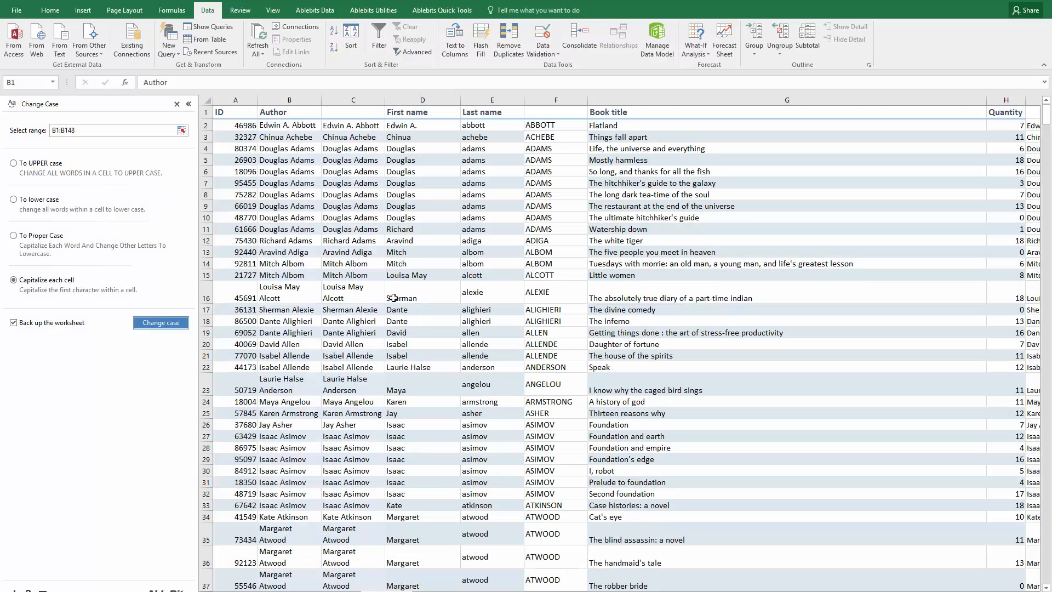